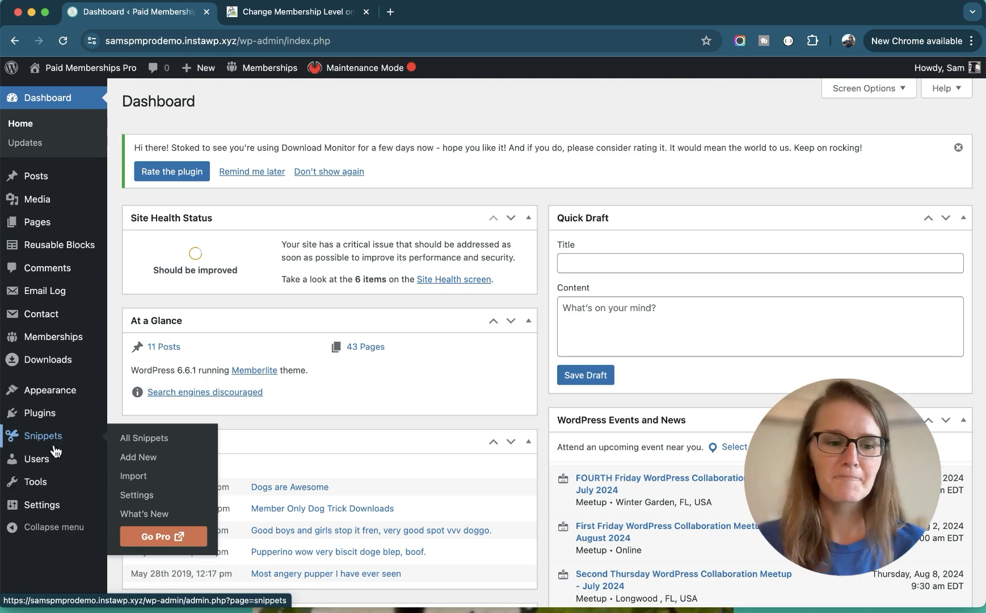
mouse_move(38, 413)
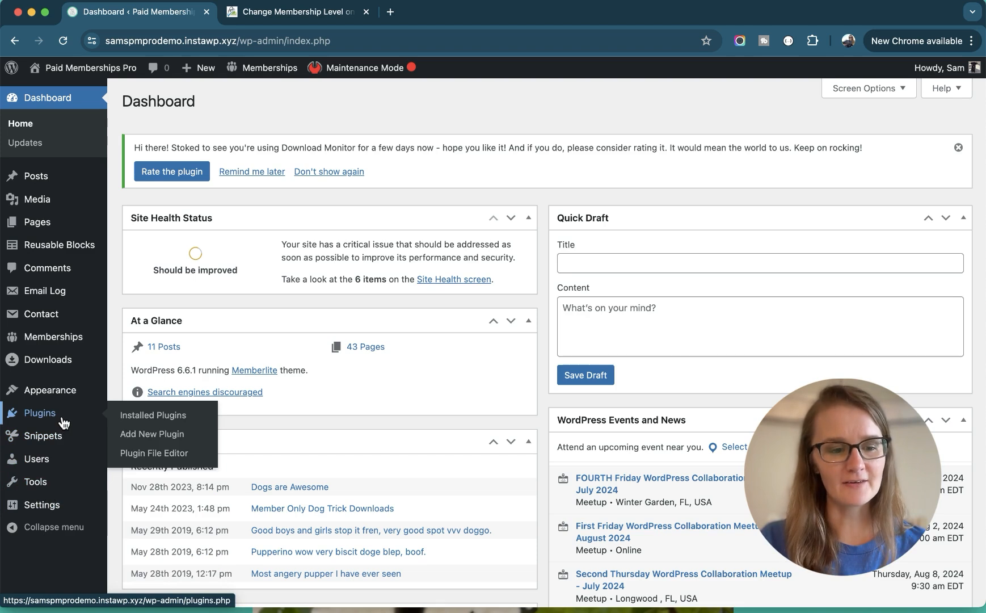
Search the plugin installer for 'snippets' to confirm Code Snippets is already active.
left_click(152, 433)
type("snippets")
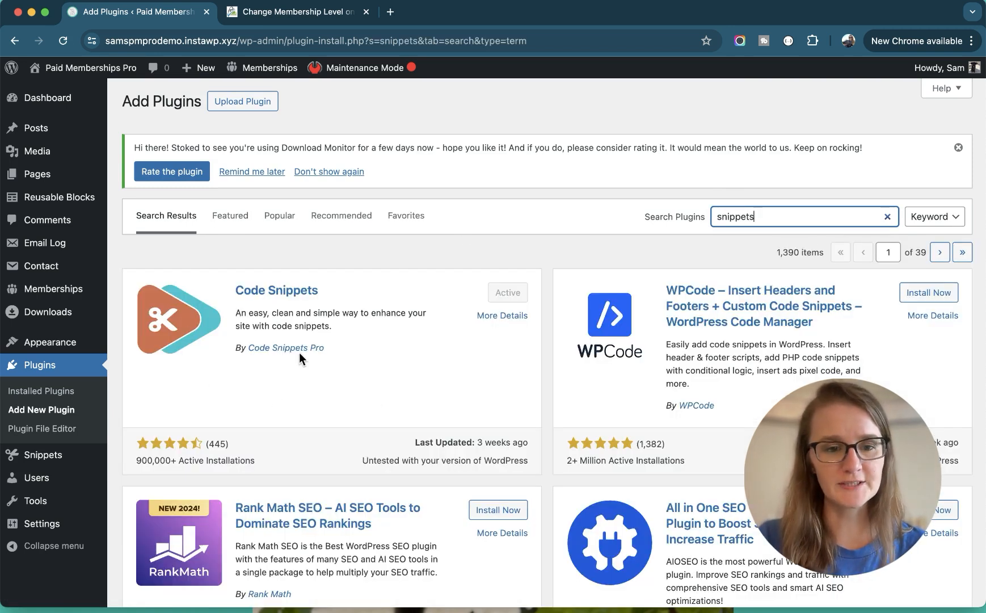
mouse_move(238, 393)
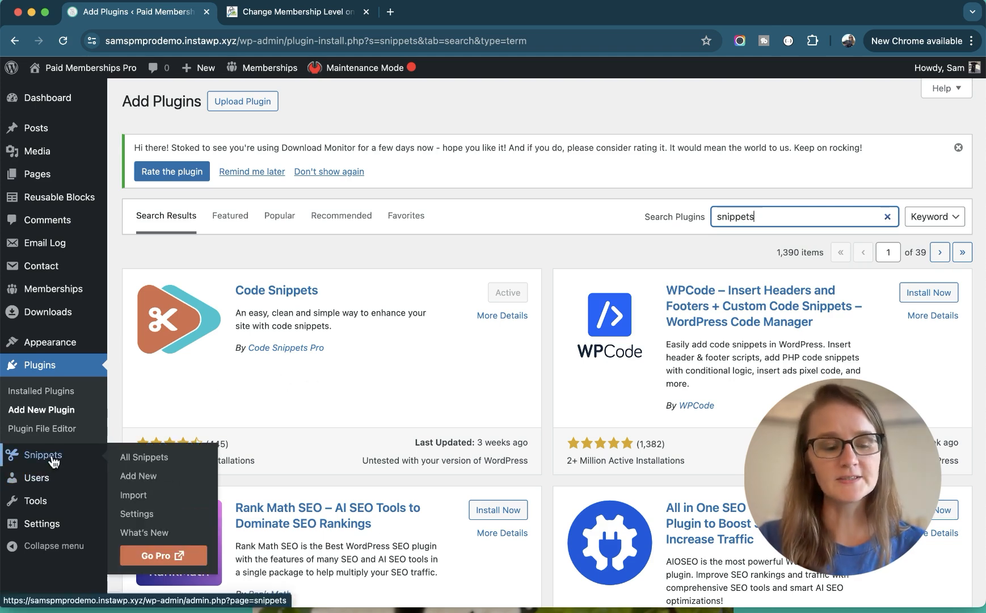
Start a new snippet titled 'Change Membership Level Upon Cancel or Expire'.
left_click(143, 458)
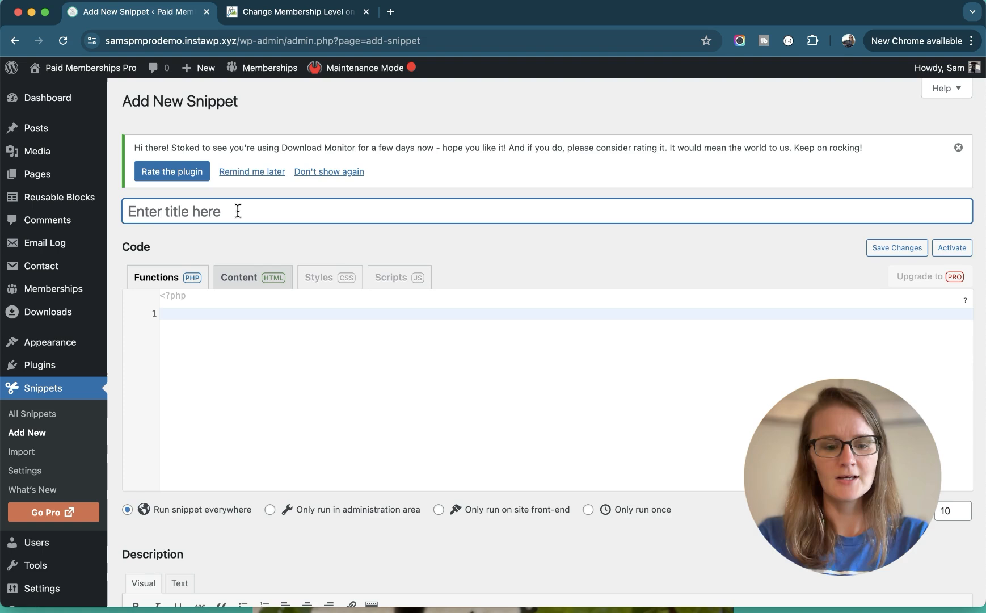
type("Change Membership Level U")
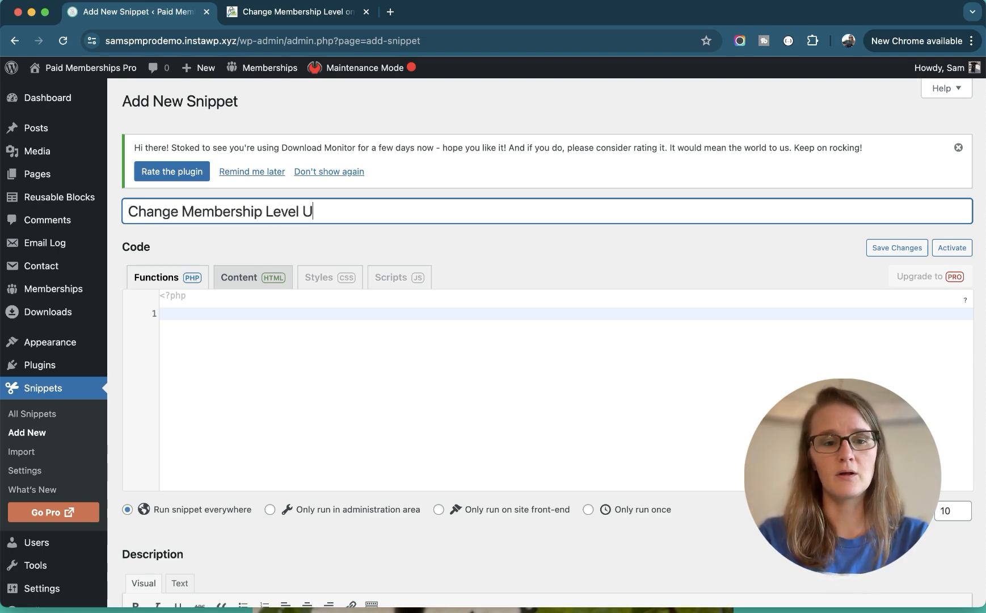
type("pon Cancel or")
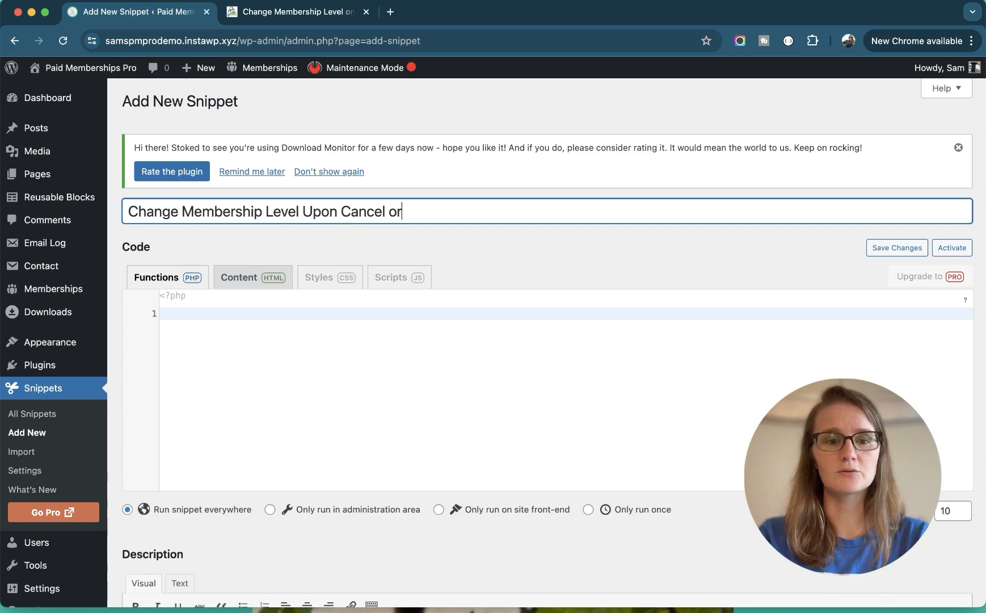
type("Expire")
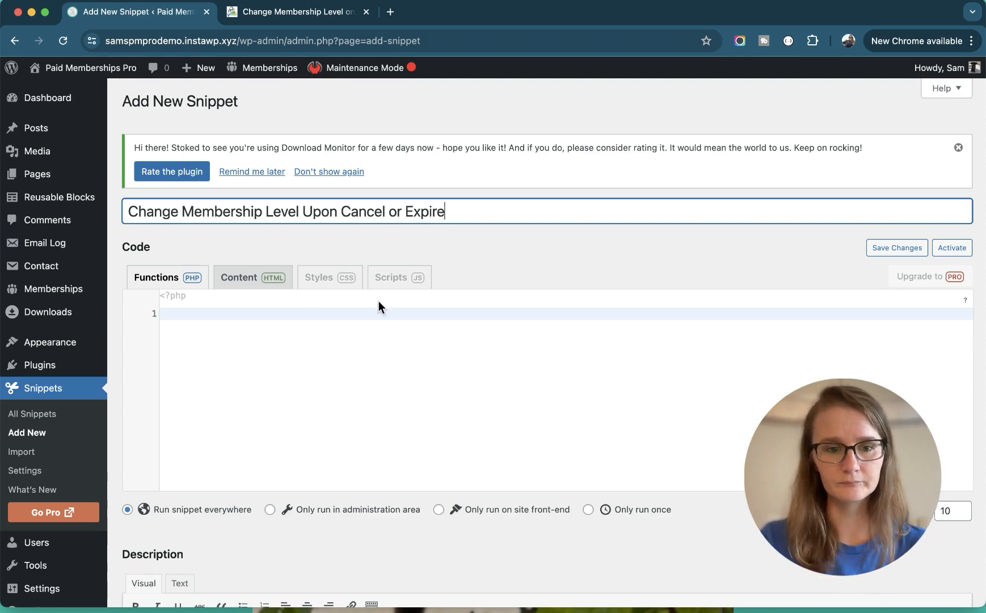
Copy the Paid Memberships Pro recipe function and paste it into the snippet's code area.
left_click(295, 11)
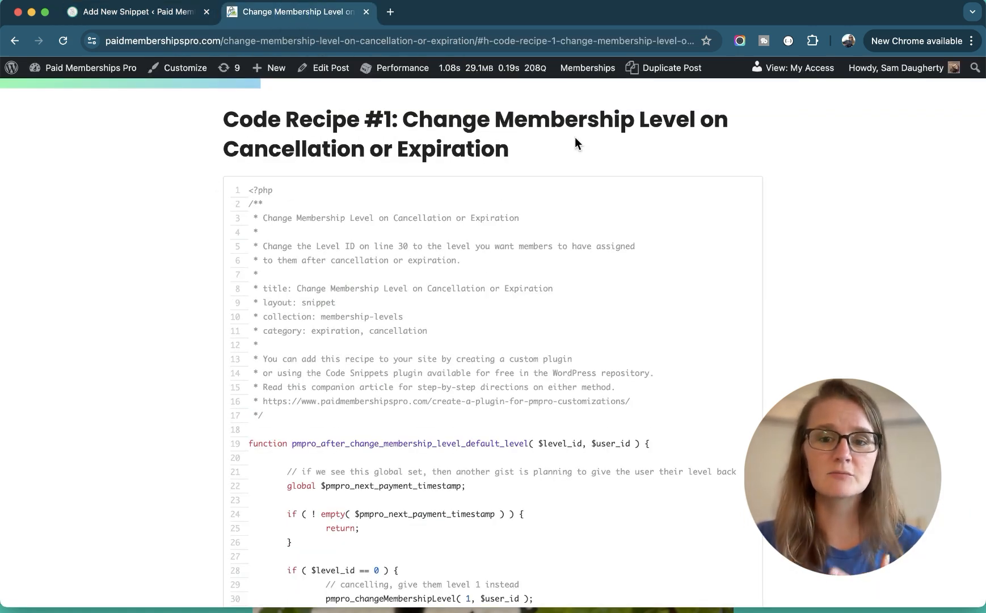
scroll("down", 3)
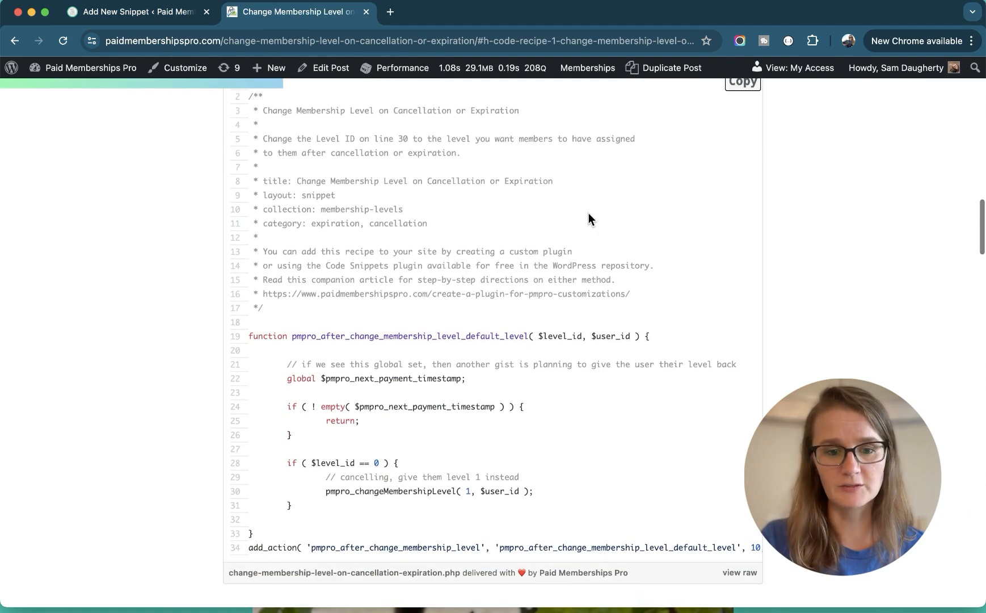
scroll("up", 3)
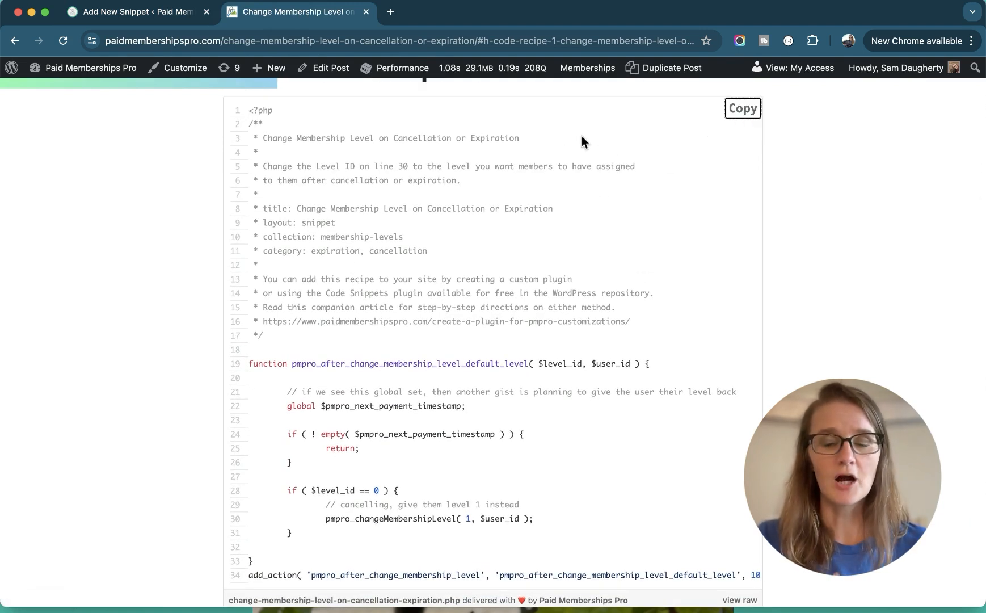
left_click(136, 10)
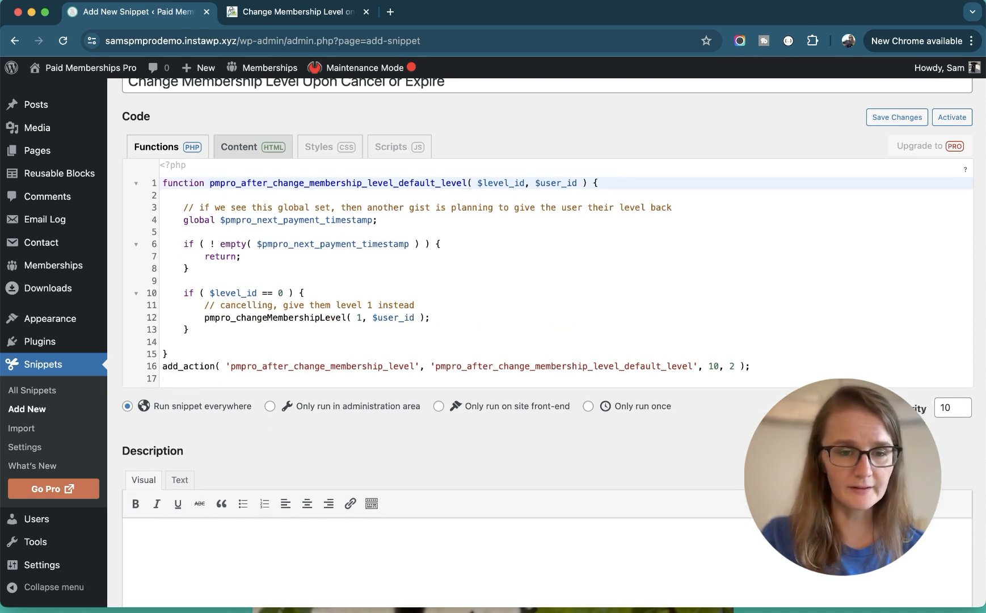
mouse_move(456, 310)
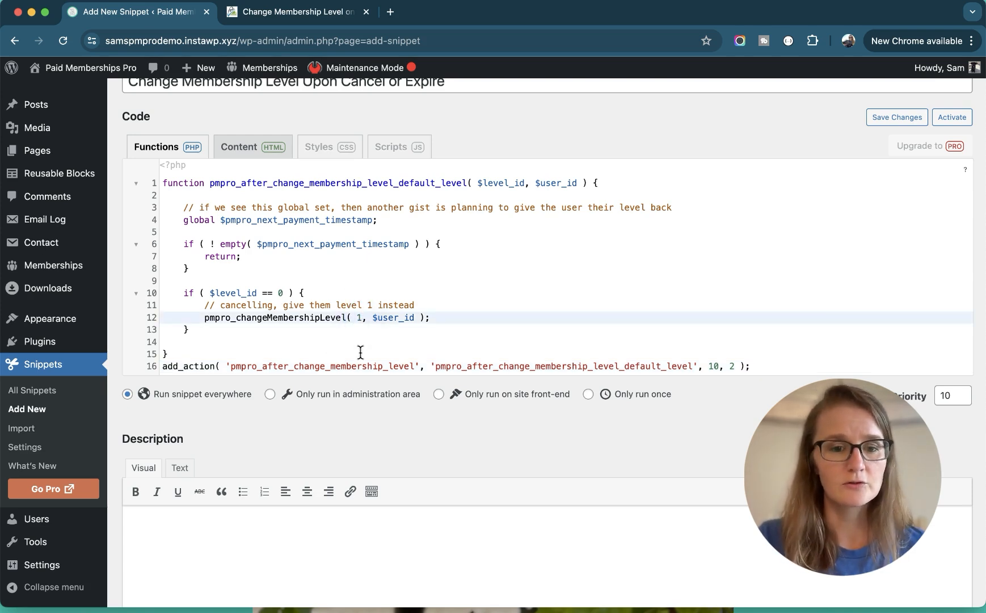
Check the Free level's ID (15) in membership settings and assign level 15 on line 12.
left_click(363, 318)
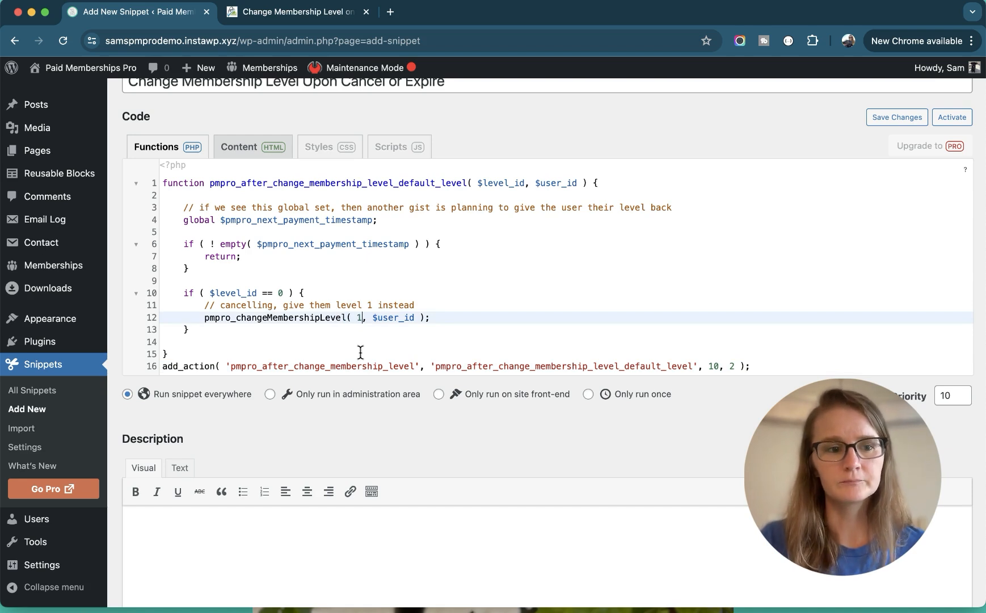
mouse_move(53, 266)
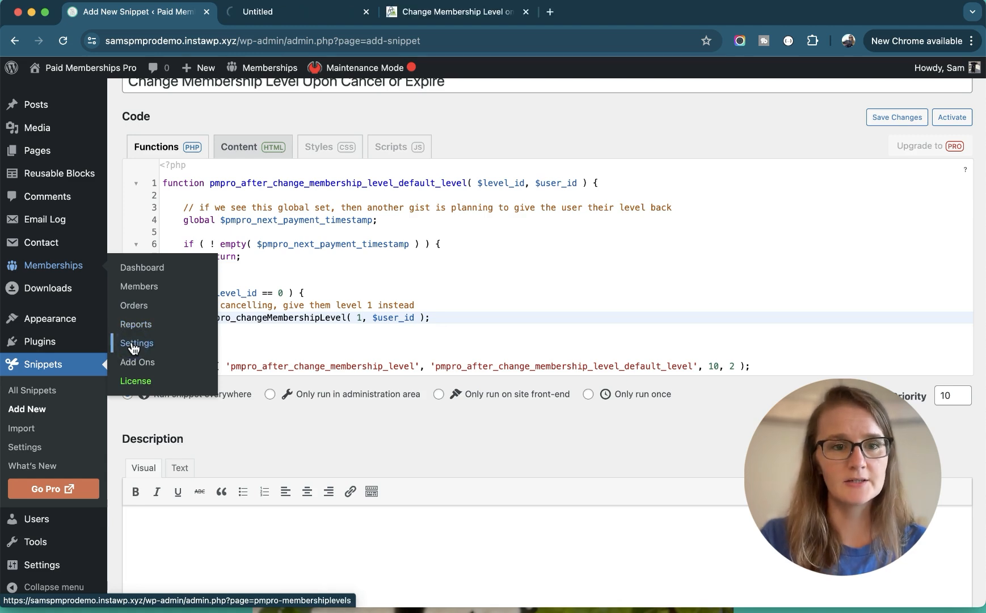
left_click(136, 343)
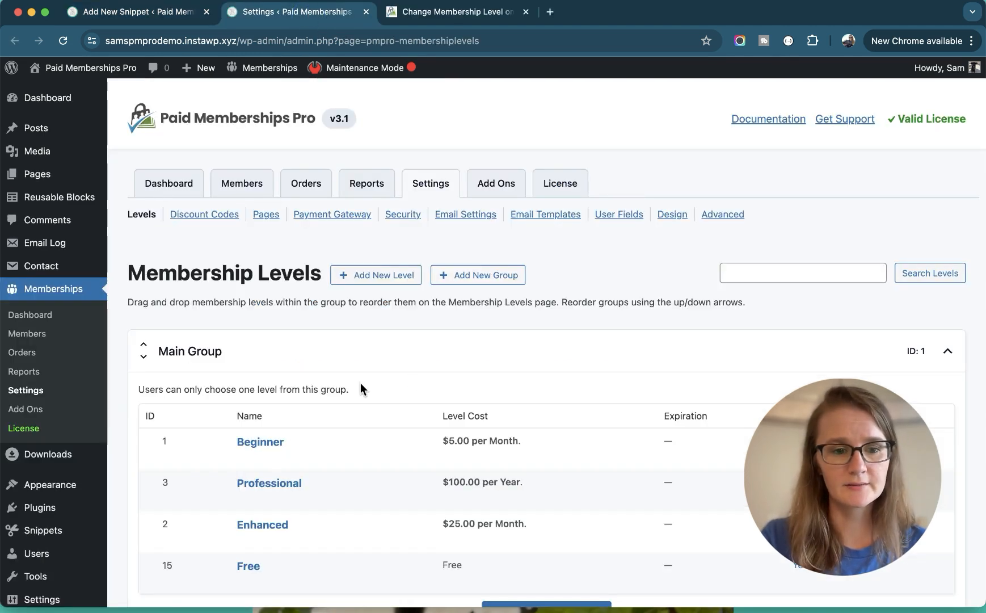
scroll("down", 3)
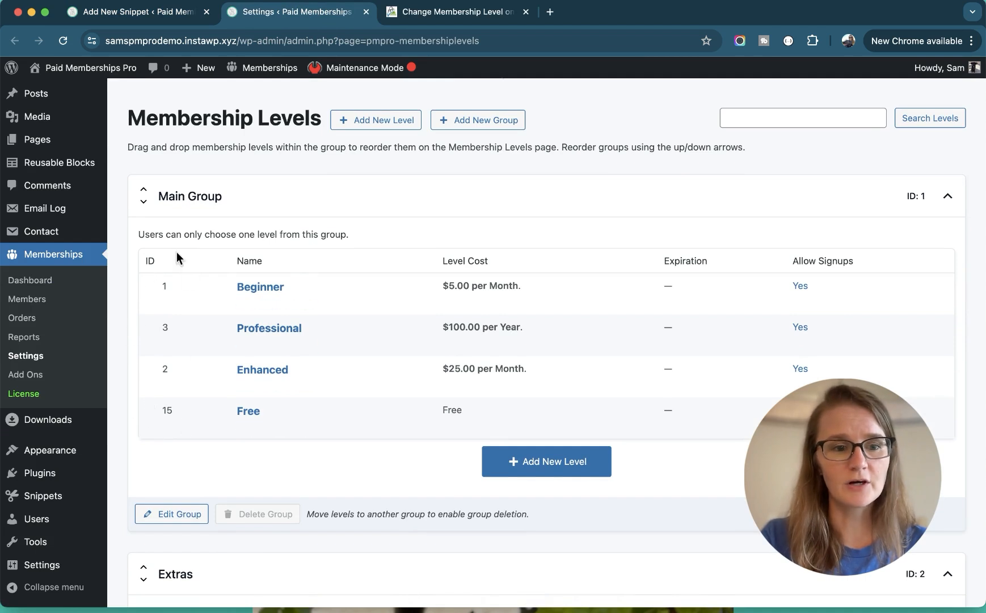
mouse_move(206, 443)
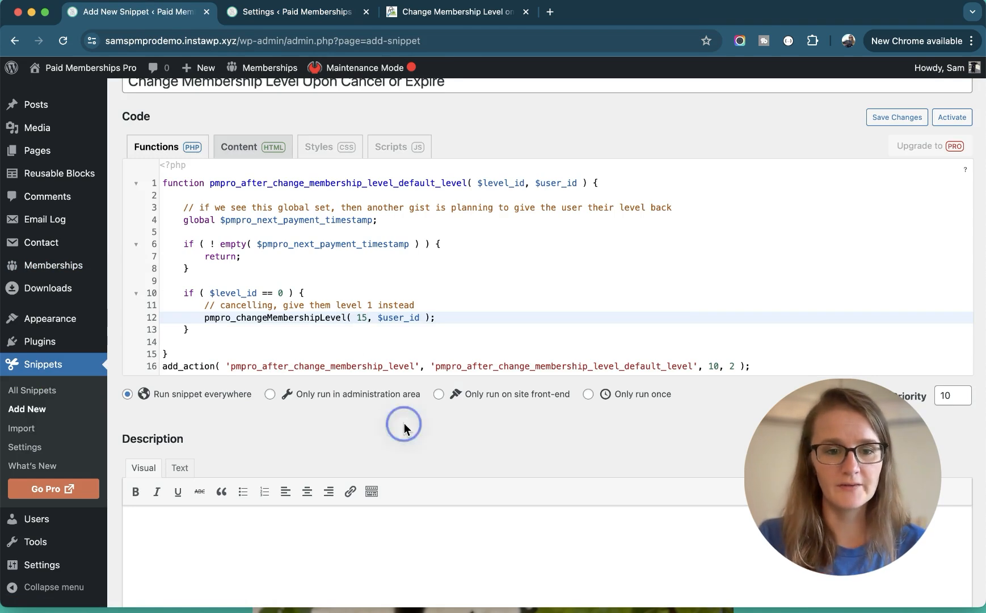
mouse_move(292, 297)
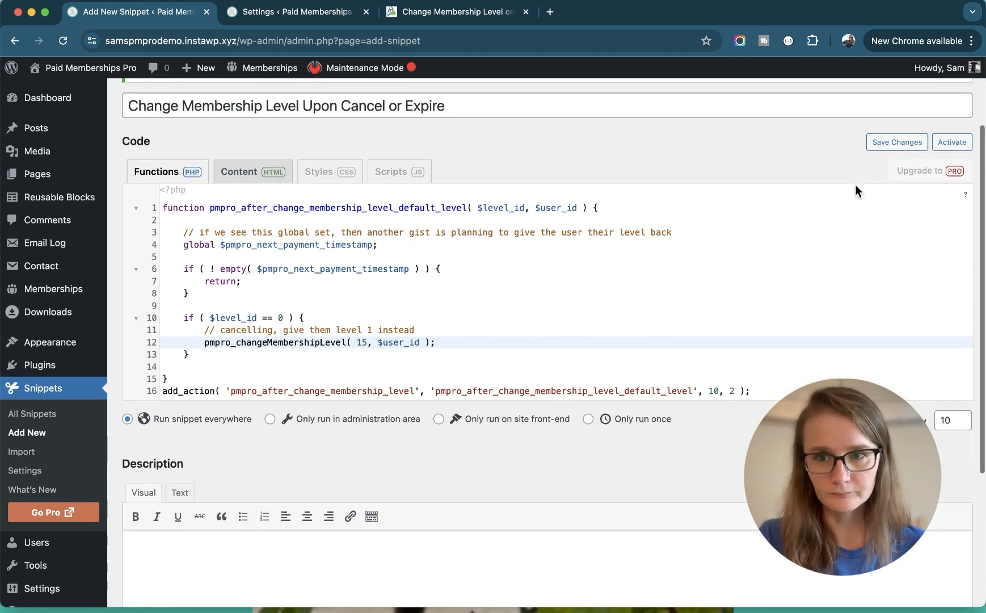
Save and activate the snippet, then locate test member Alberto Medina in the members list.
left_click(952, 142)
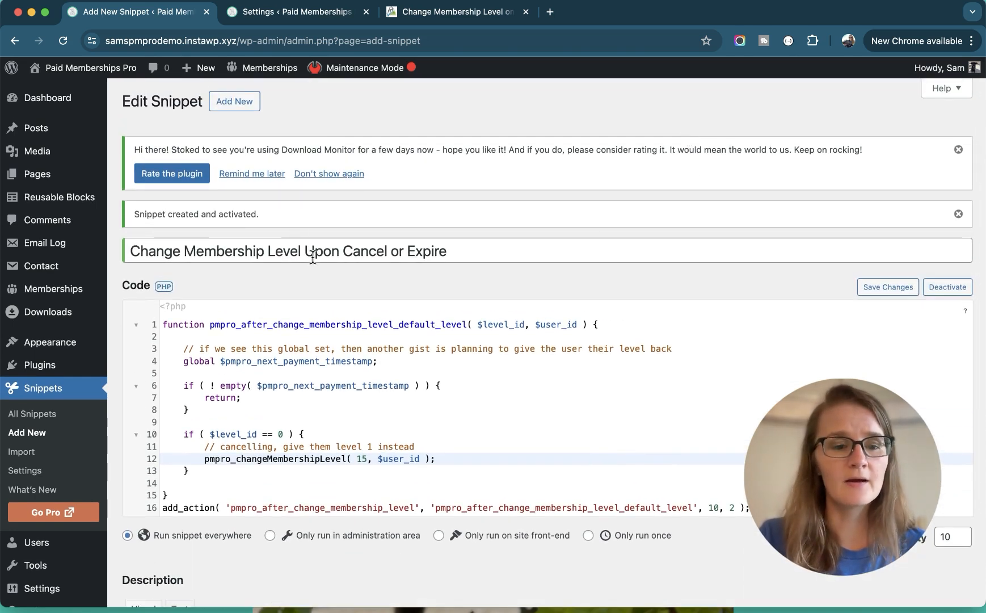
left_click(455, 11)
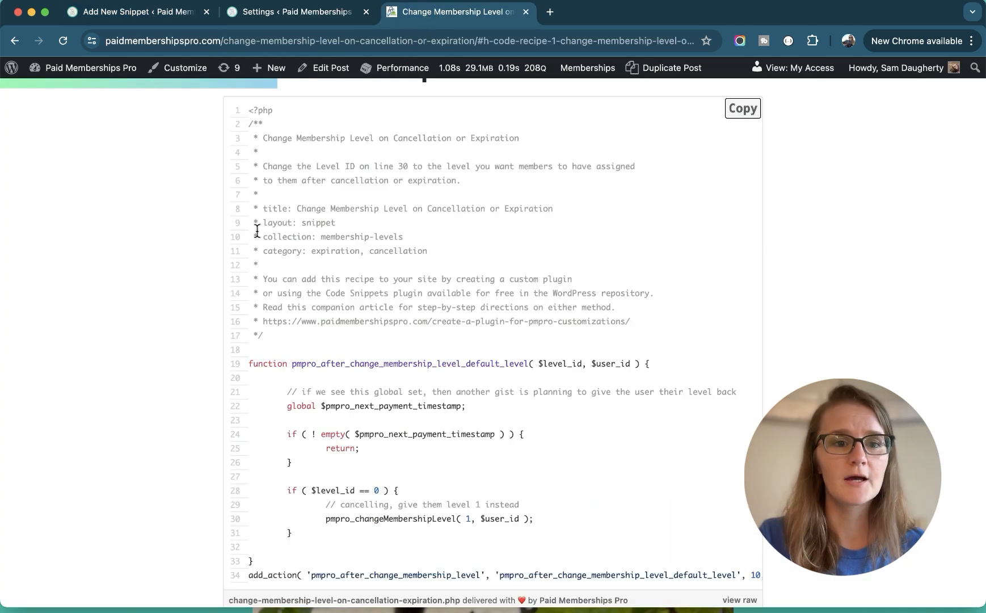
left_click(295, 12)
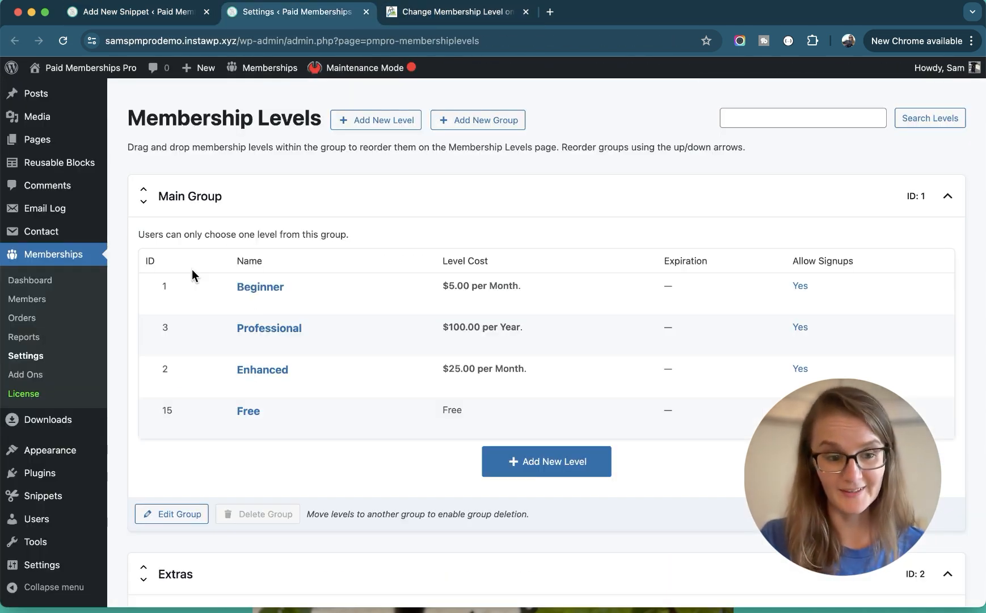
mouse_move(34, 300)
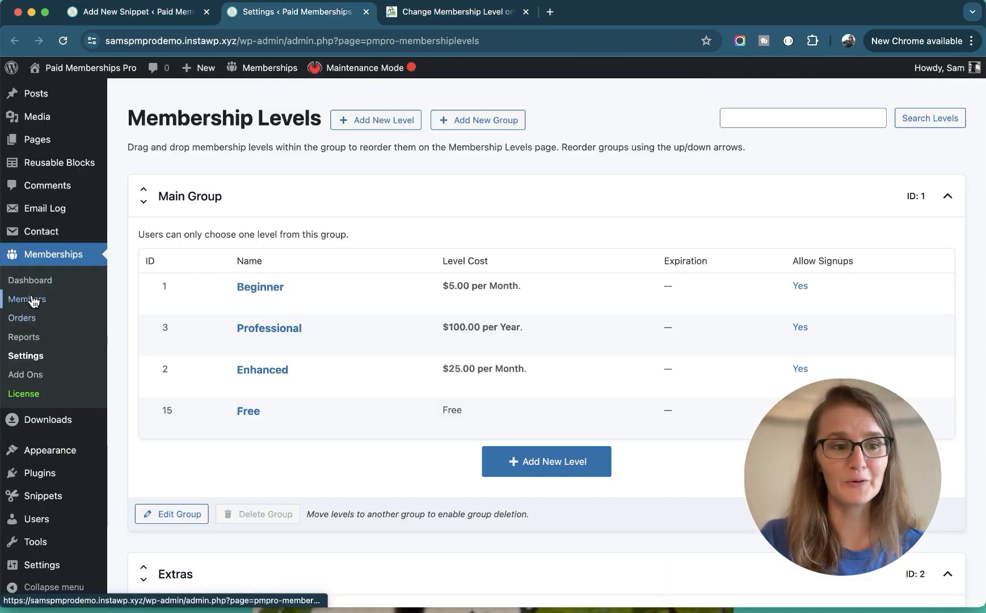
left_click(28, 299)
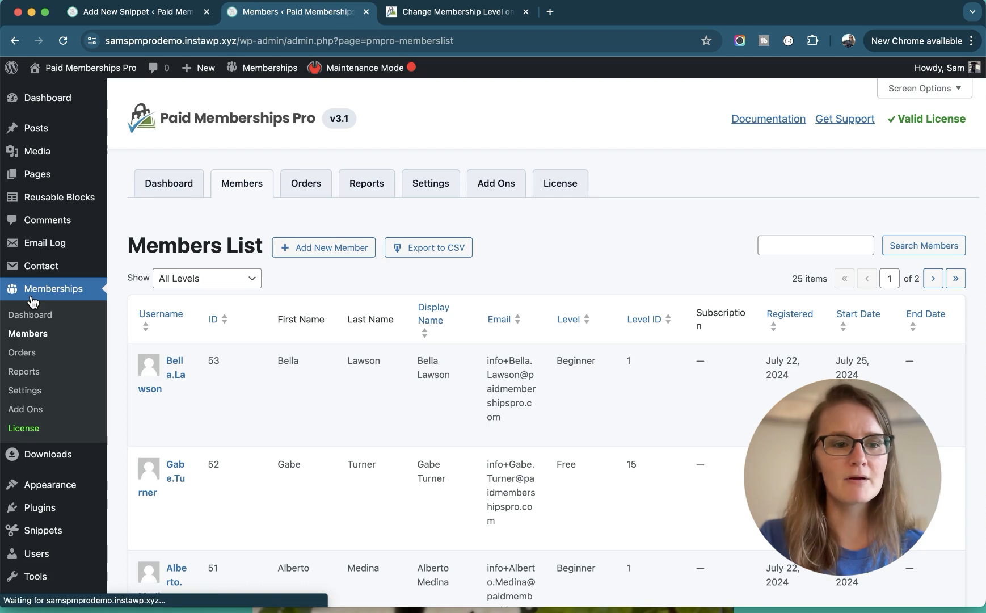
scroll("down", 3)
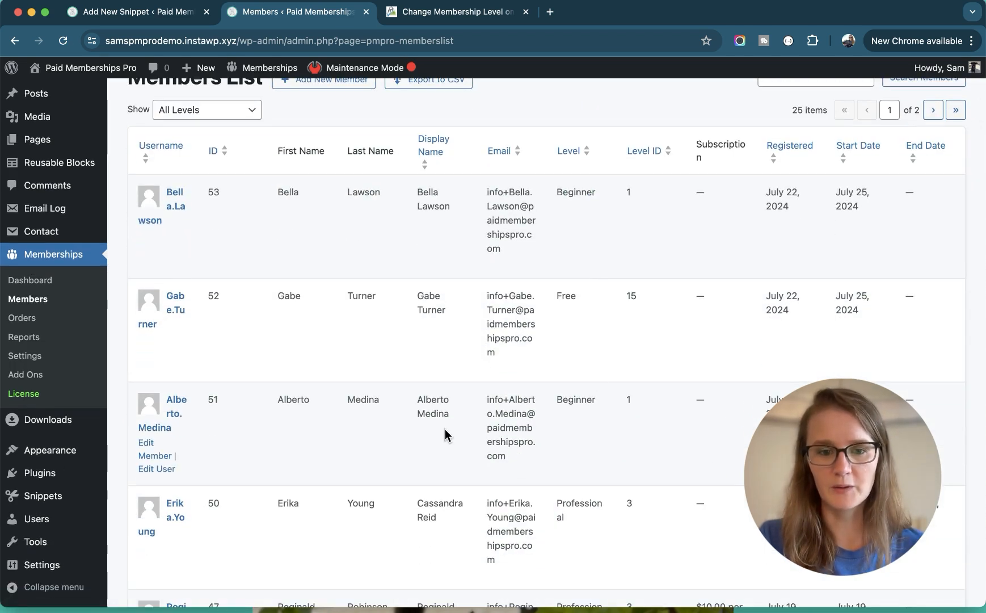
scroll("down", 3)
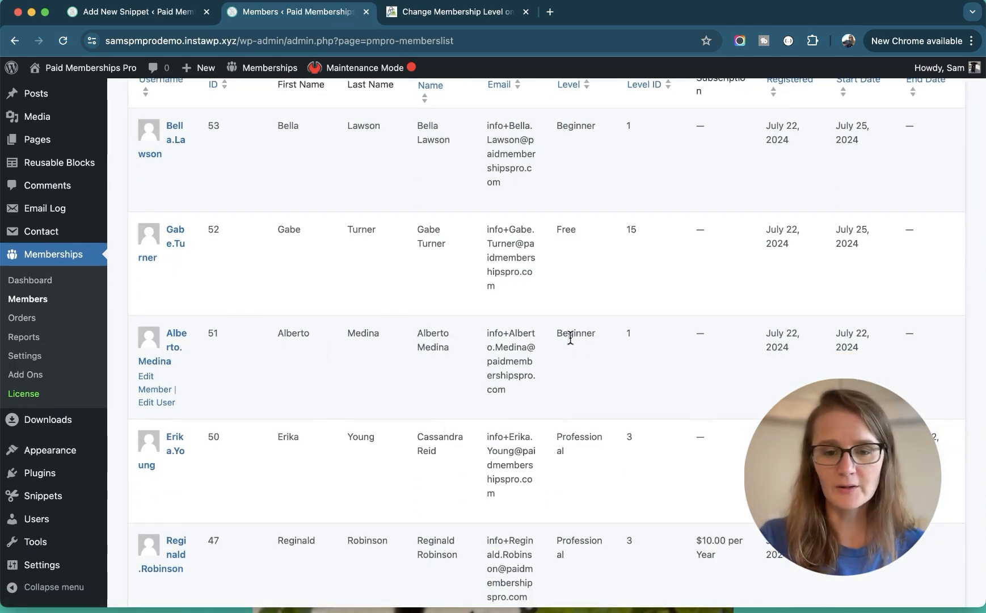
scroll("down", 3)
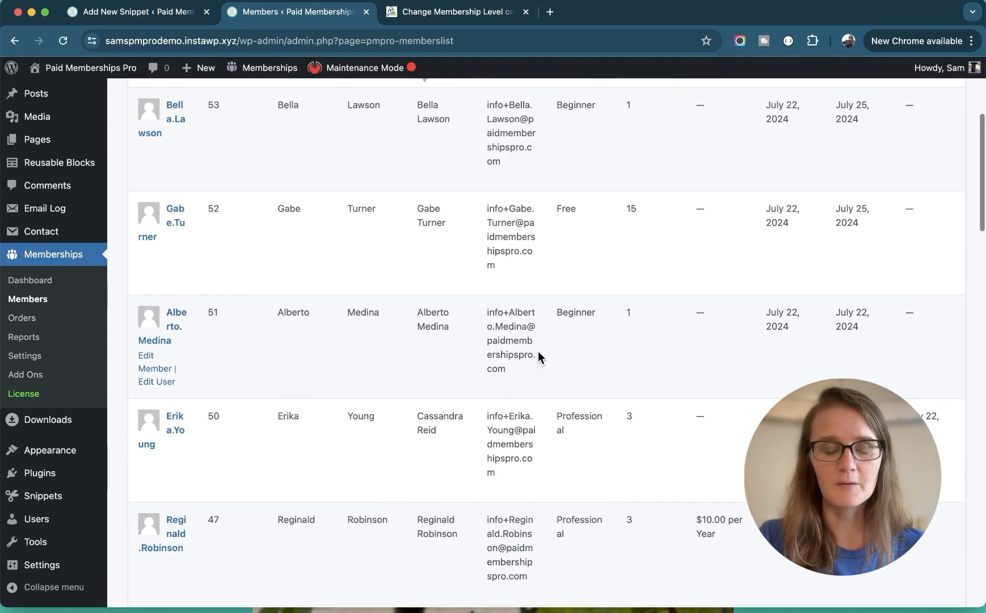
left_click(157, 382)
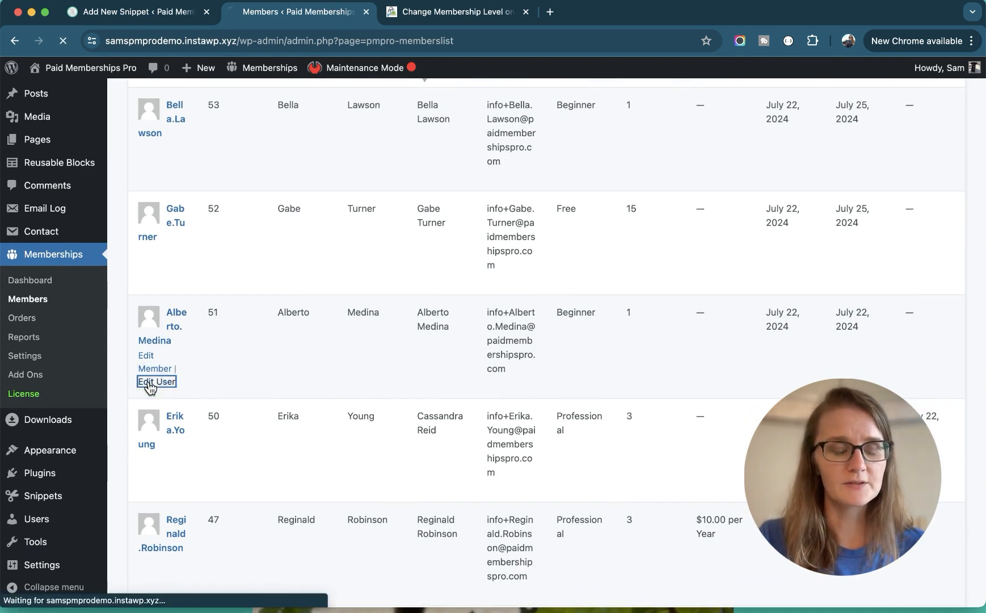
left_click(157, 381)
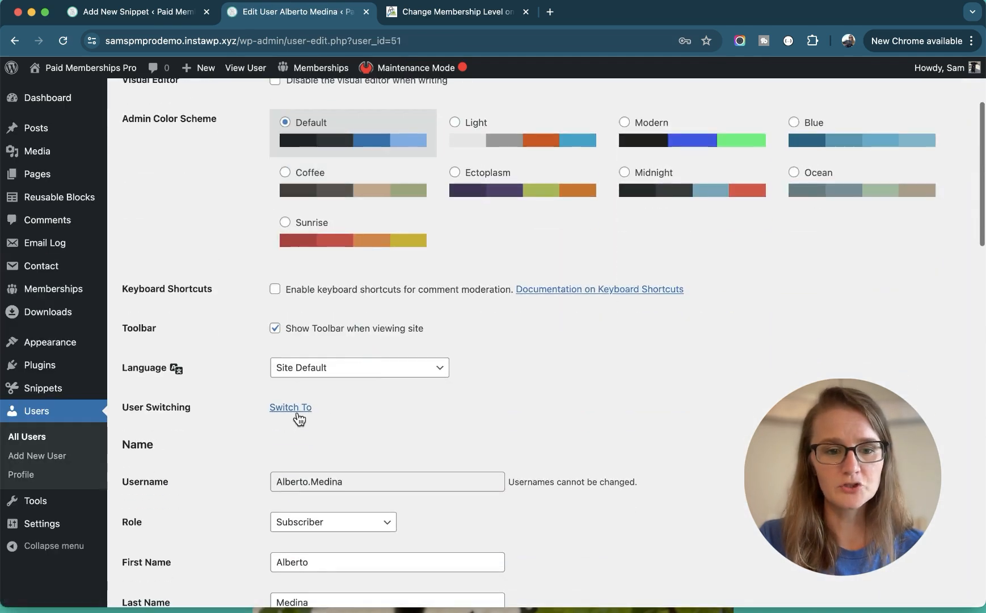
left_click(290, 407)
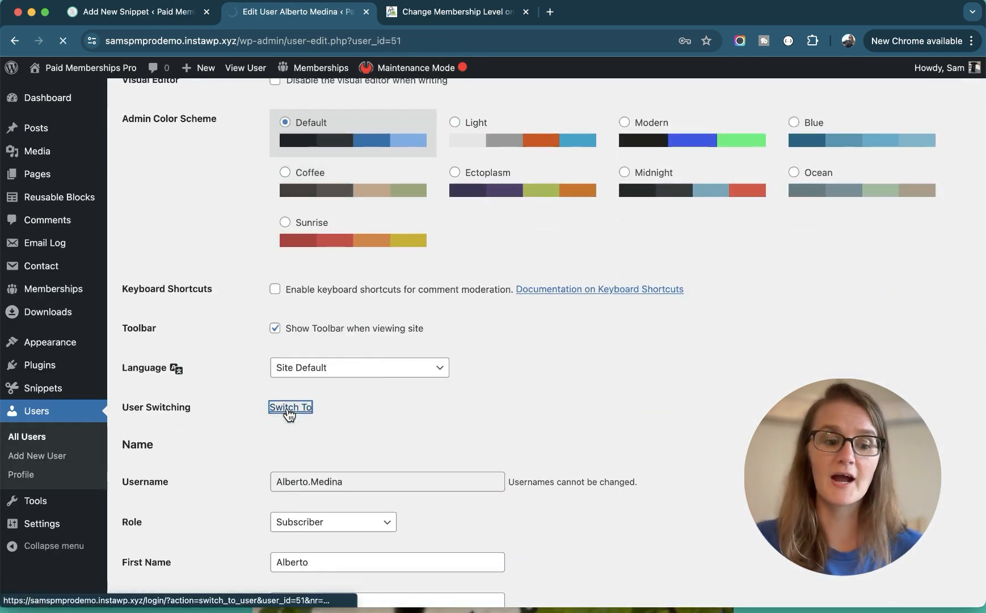
left_click(290, 407)
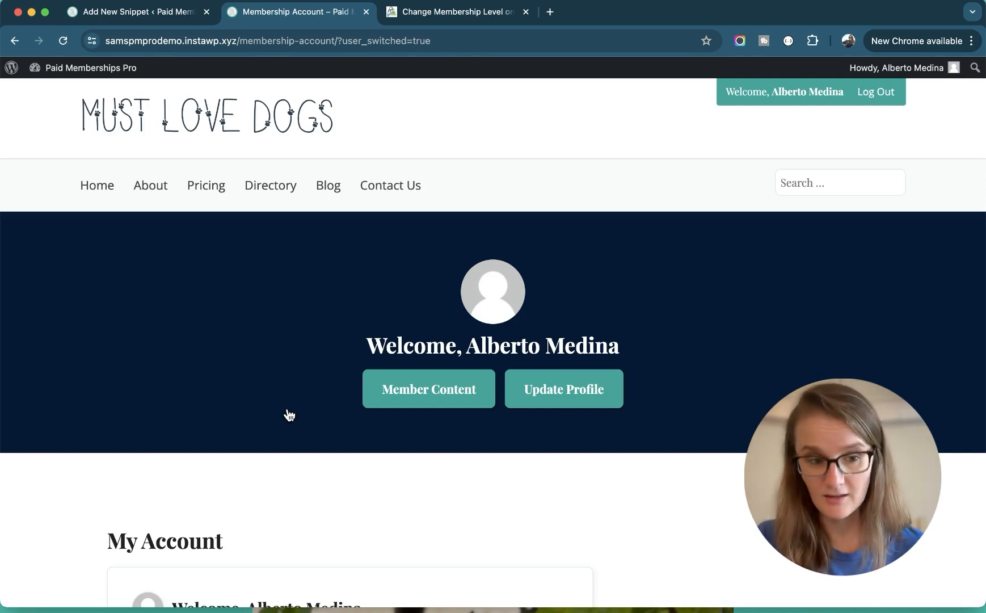
Cancel Alberto's Beginner membership and confirm My Memberships now lists Free.
scroll("down", 3)
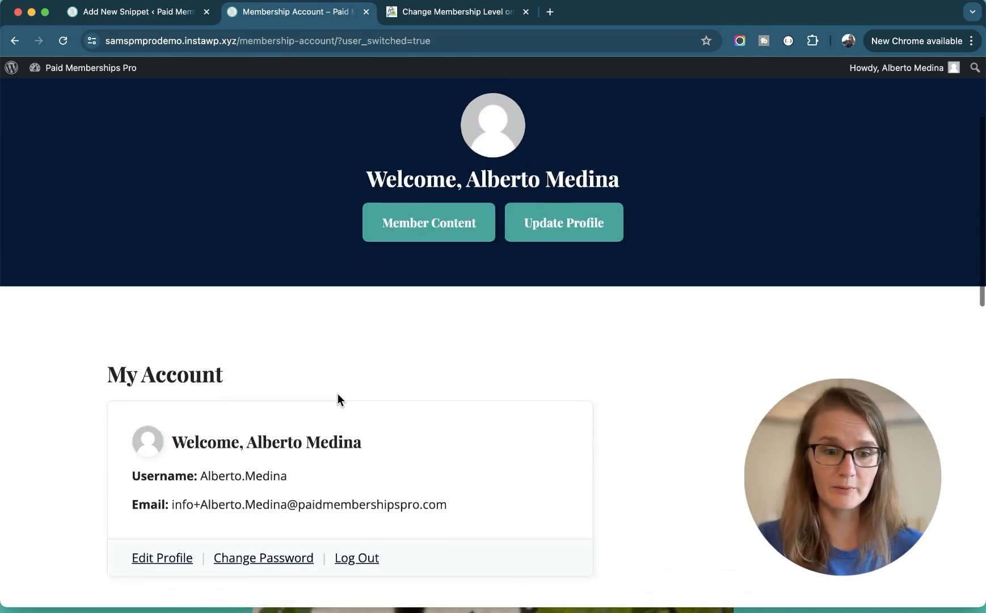
scroll("down", 3)
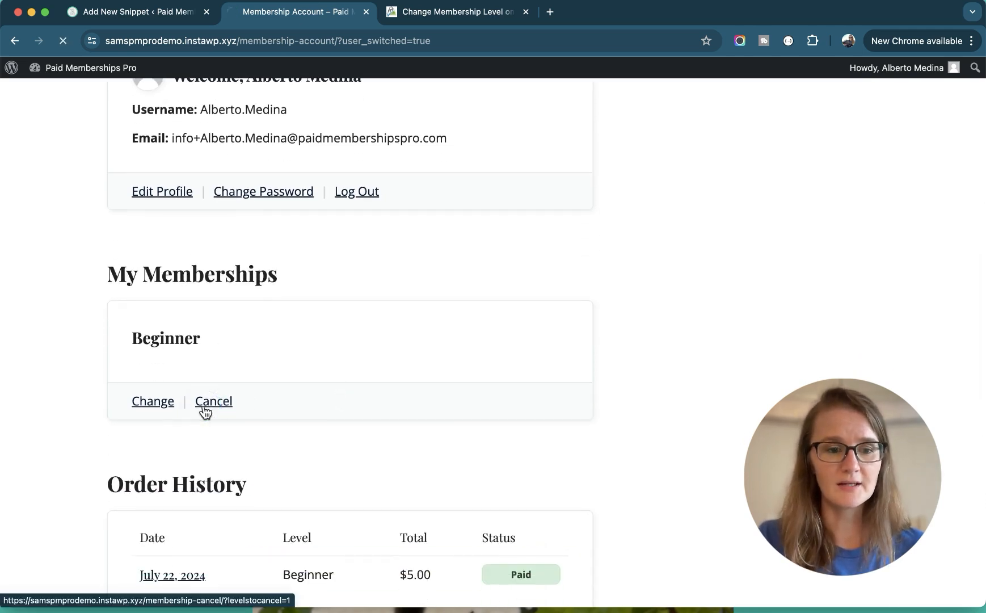
left_click(213, 402)
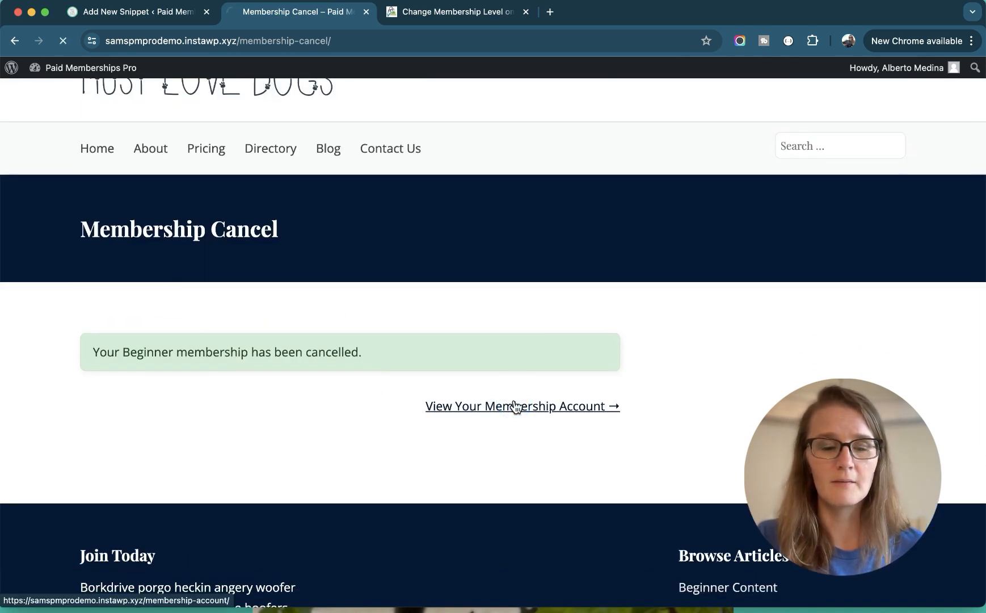
left_click(515, 406)
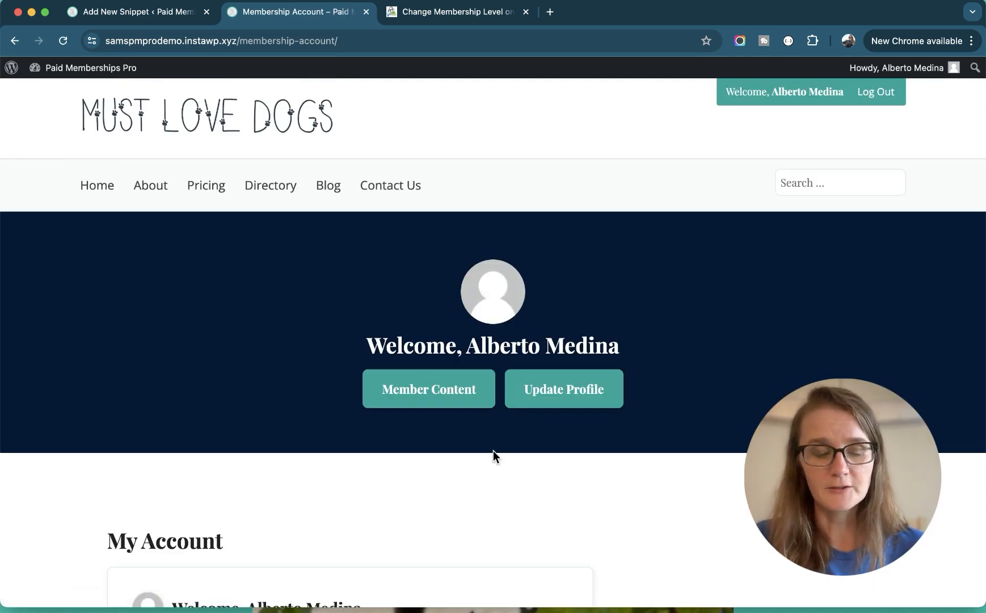
scroll("down", 3)
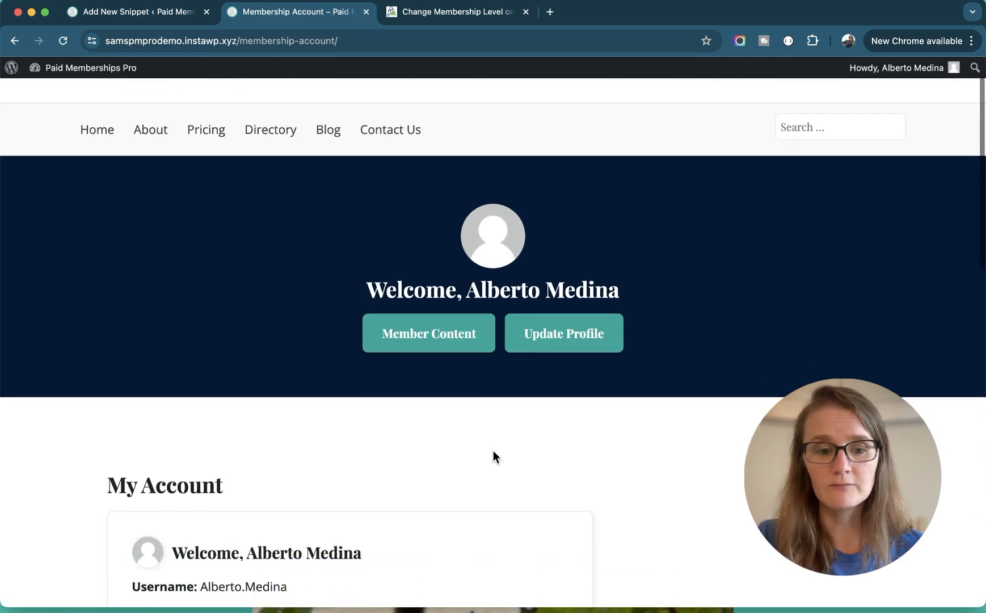
scroll("down", 3)
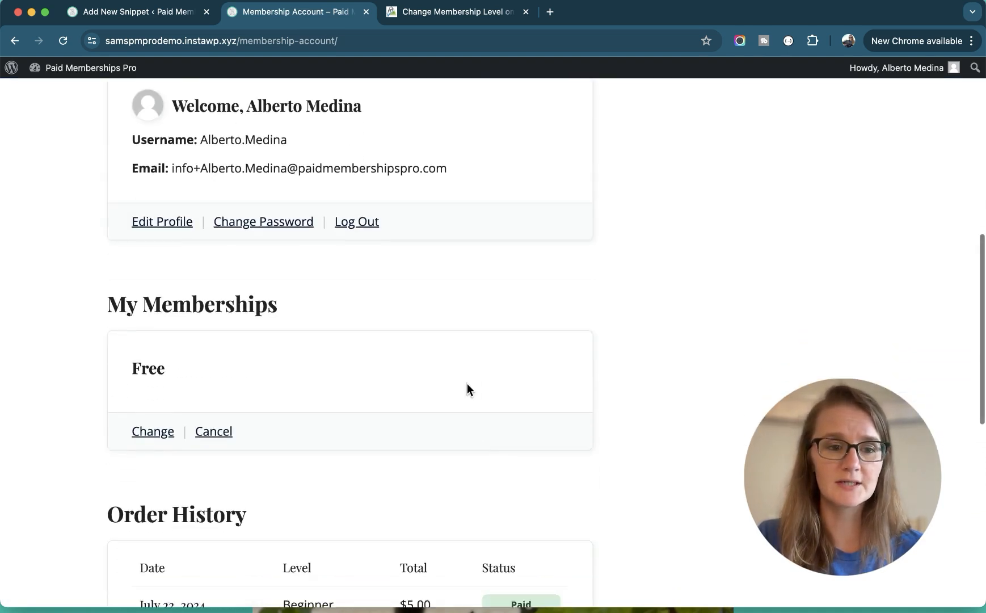
scroll("down", 3)
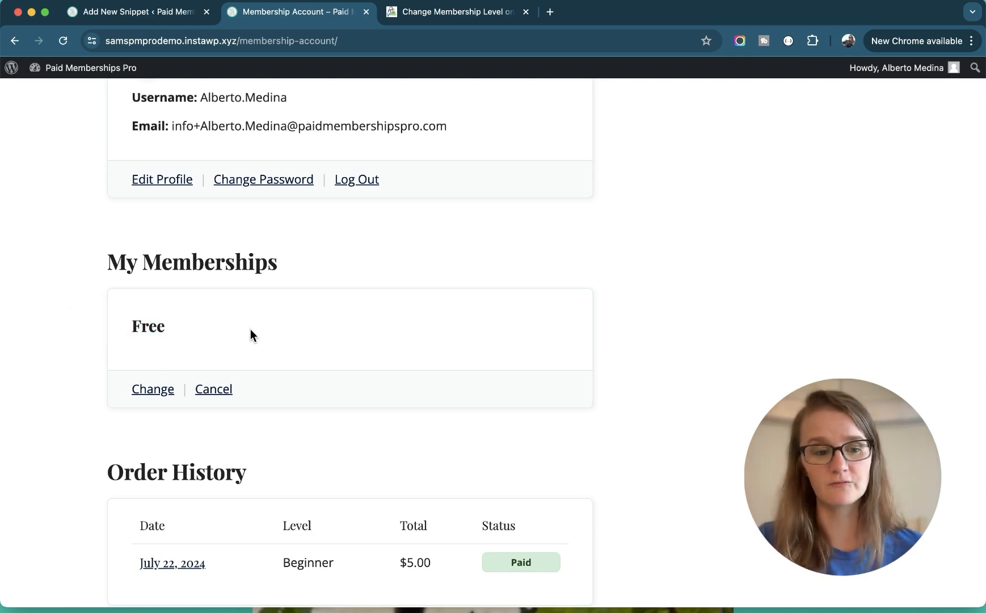
scroll("up", 3)
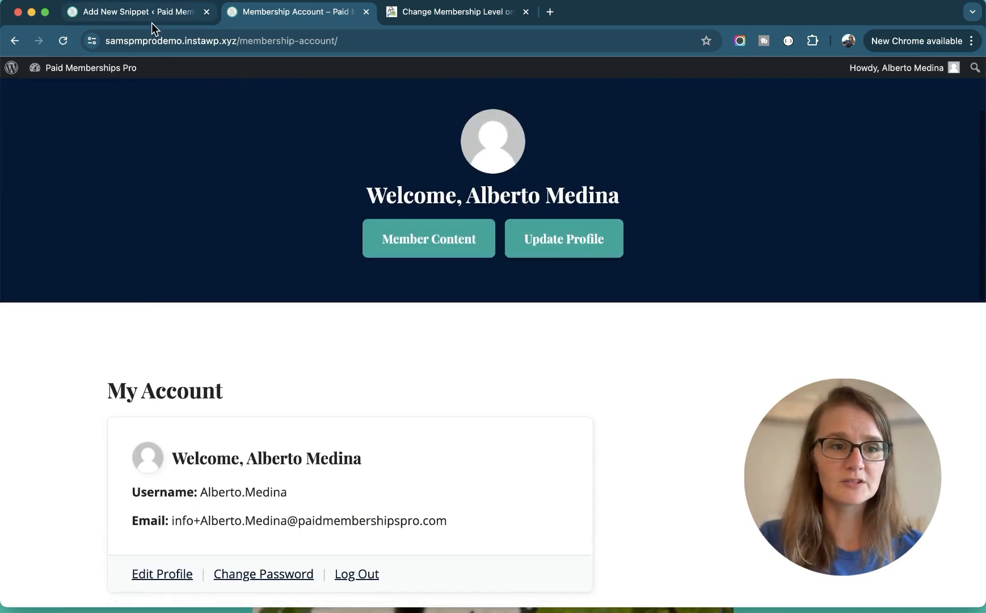